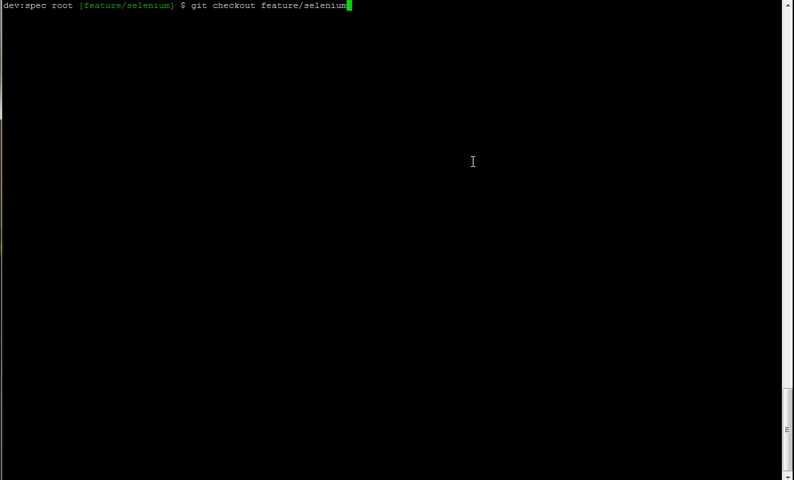
mouse_move(366, 72)
type("cd")
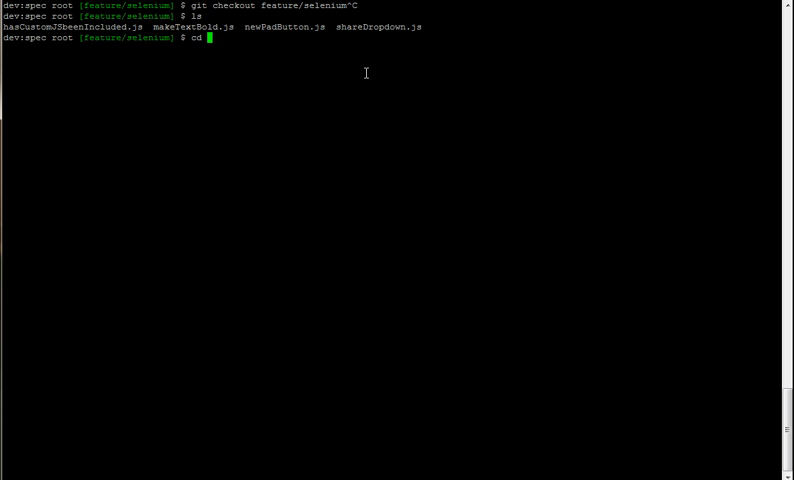
Step: Navigate up and back into etherpad-lite/tests/selenium, listing config.js, runner.js and spec
type("../t")
type("cd ..")
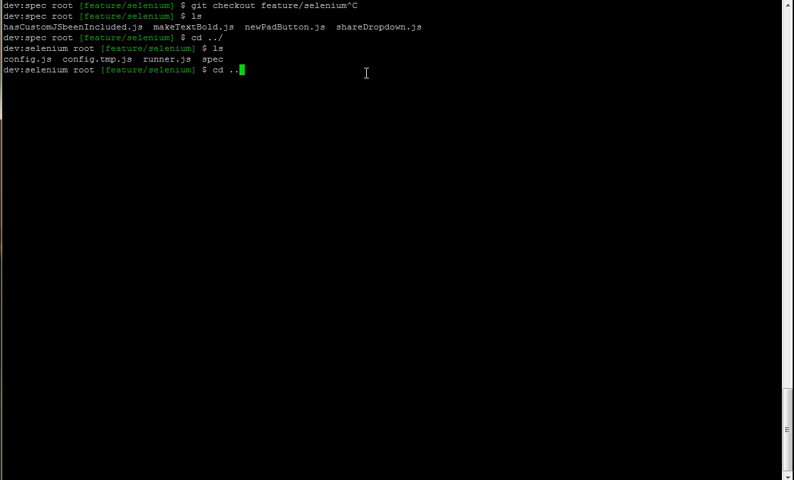
key("Return")
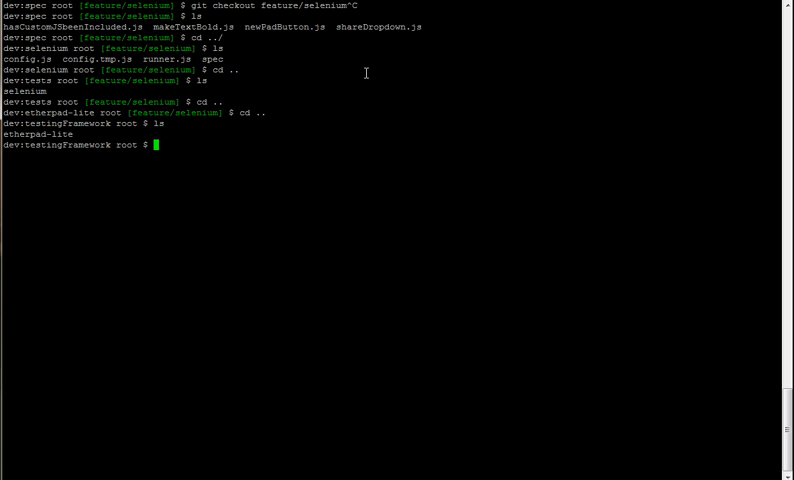
type("cd etherpad-lite/")
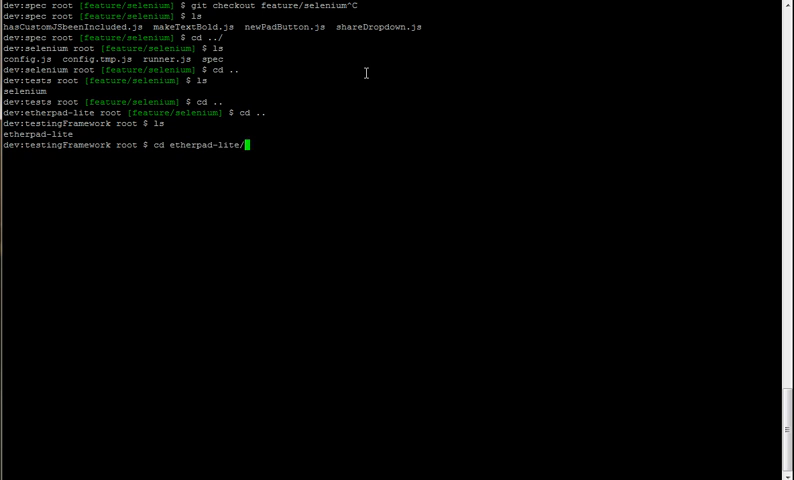
key("Return")
type("cd selenium/")
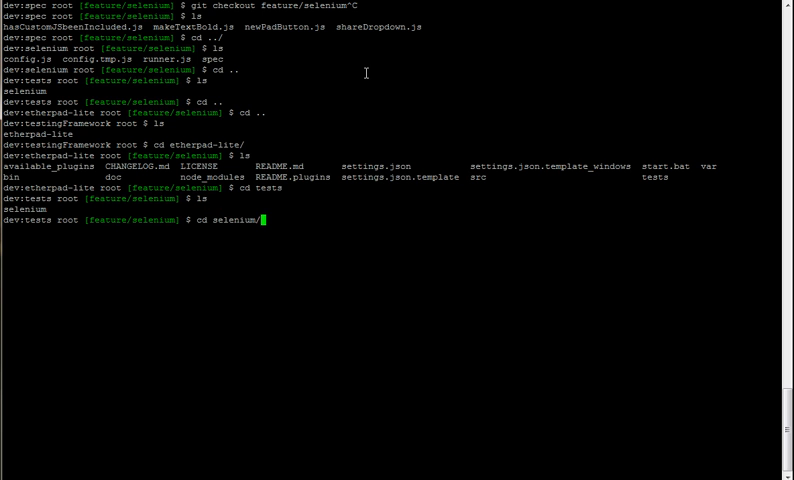
key("Return")
type("ls")
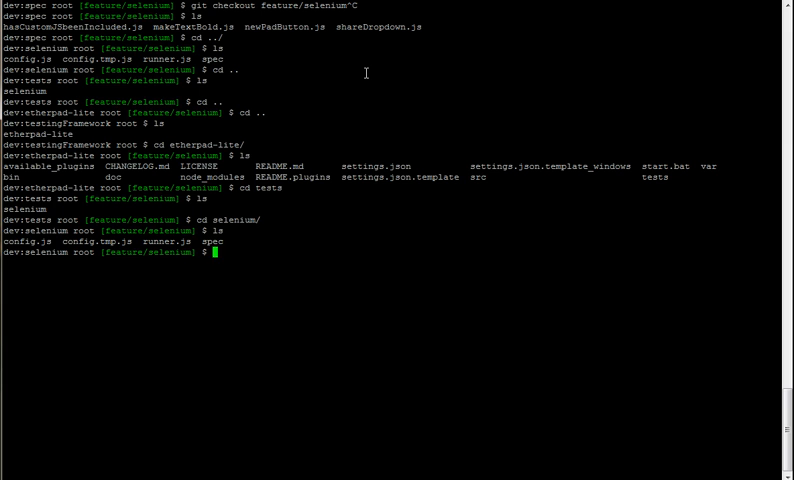
type("cp config.tmp.js")
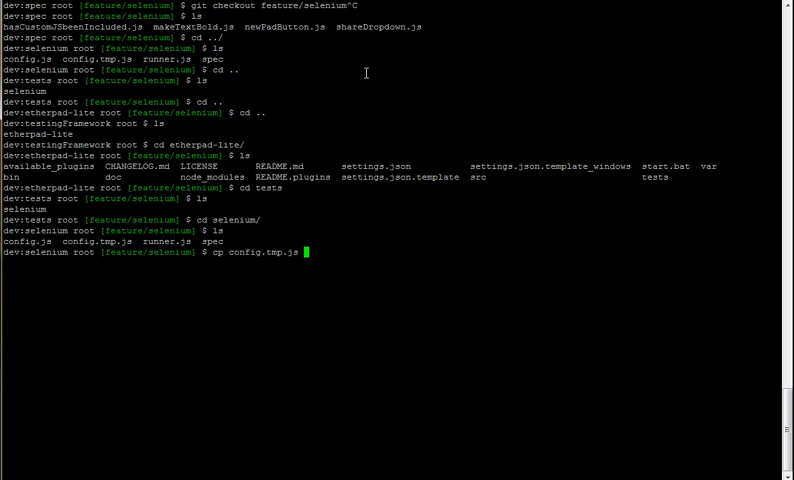
key("ctrl+c")
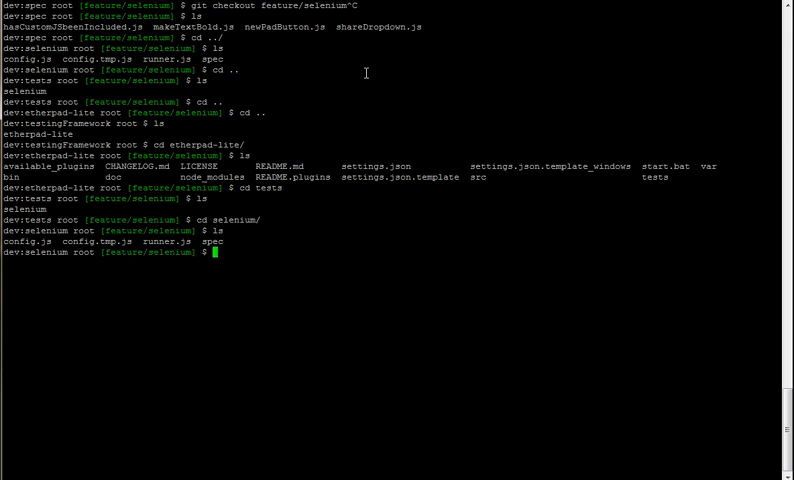
type("nano config.tmp.js")
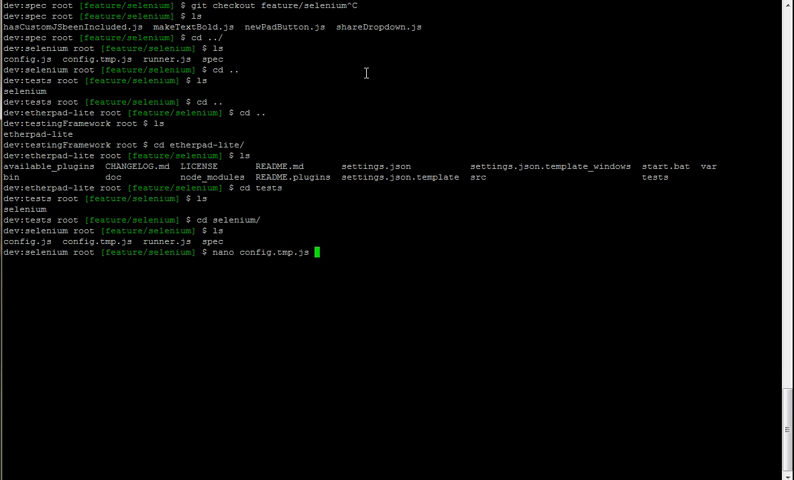
key("Return")
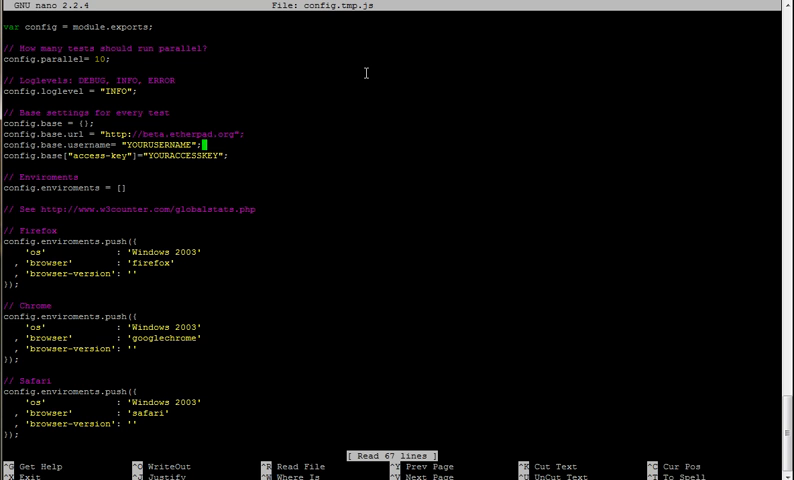
left_click(210, 155)
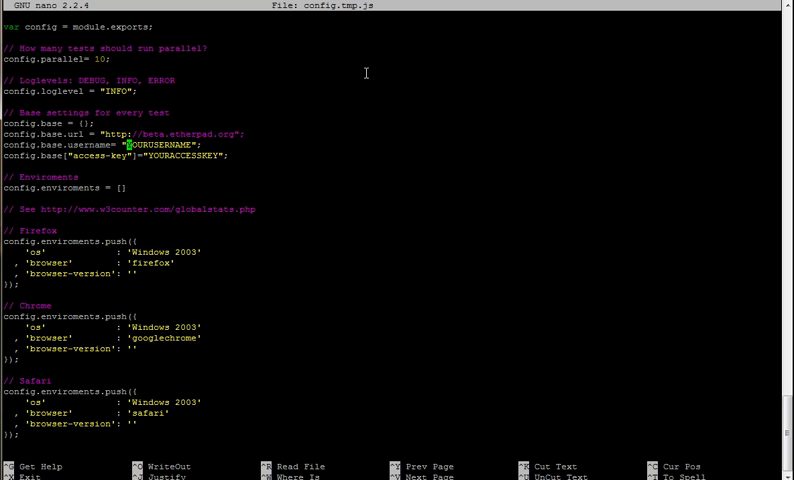
key("ctrl+x")
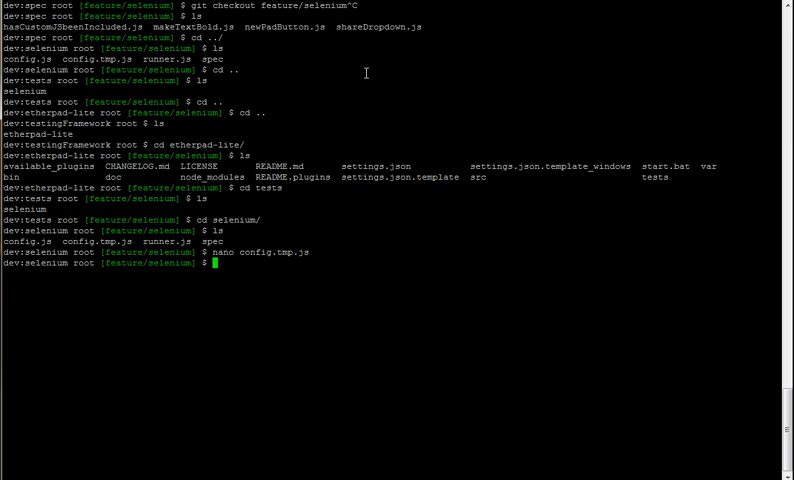
Step: List the spec folder contents to see the available spec files
type("node ru")
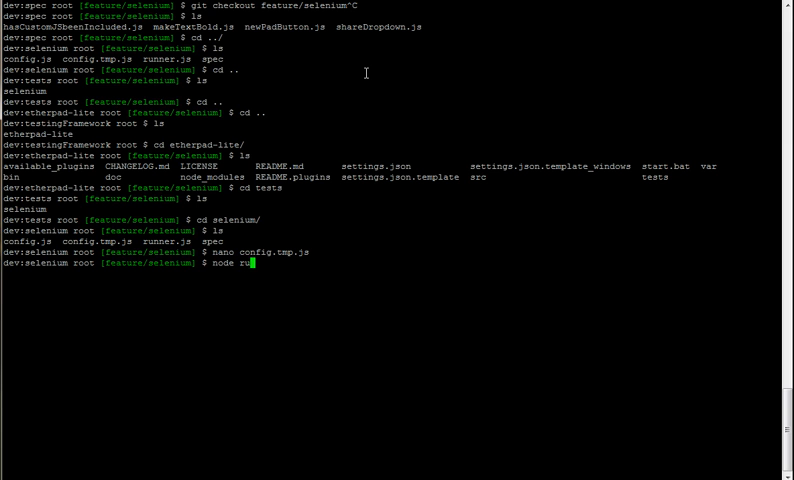
type("nner.js")
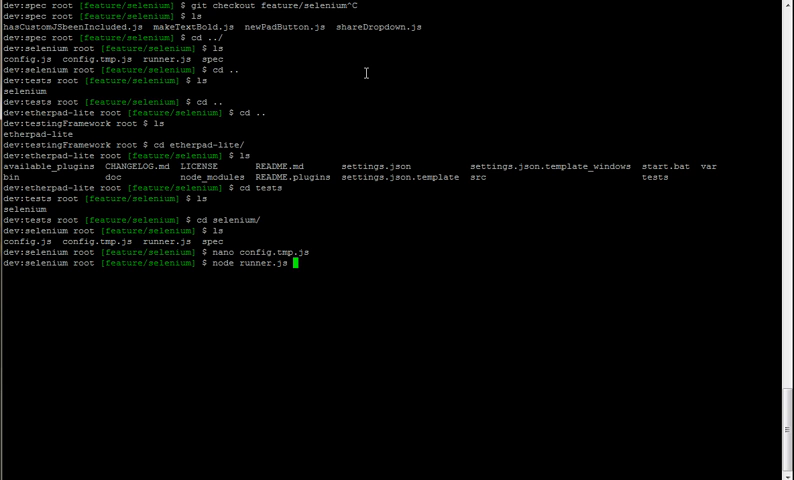
type("--br")
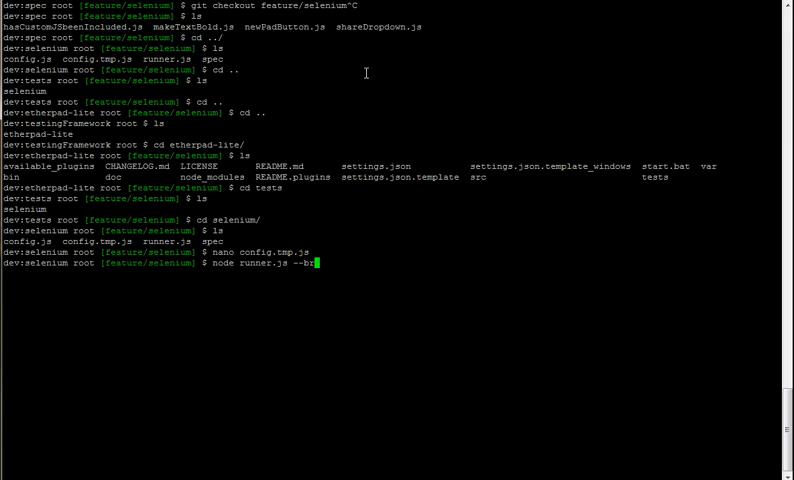
type("pec=^C")
type("ls spec")
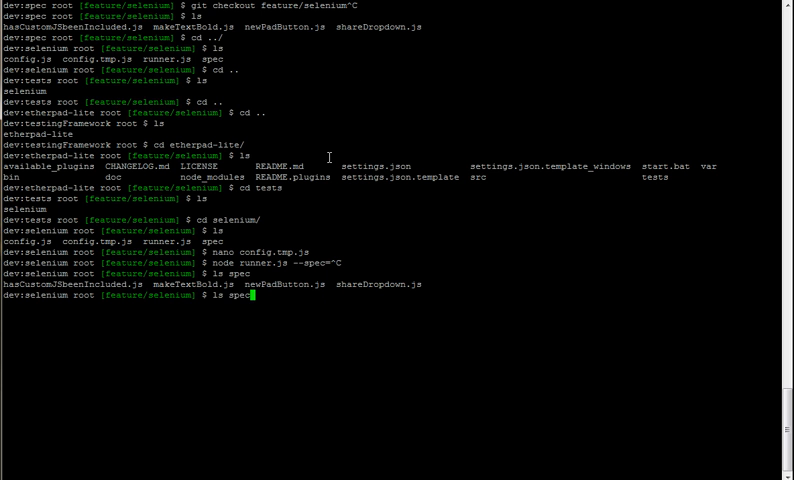
Step: Compose node runner.js --spec=shareDropdown.js --browser=firefox at the prompt without running it
type("node r")
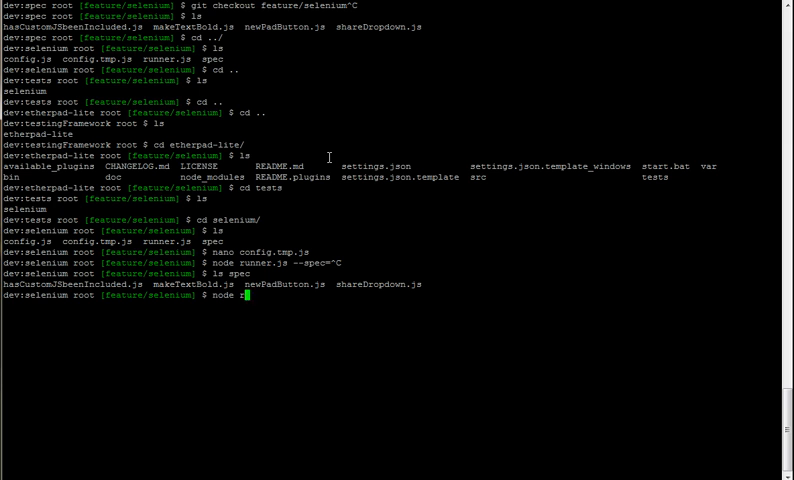
type("runner.js --spec=")
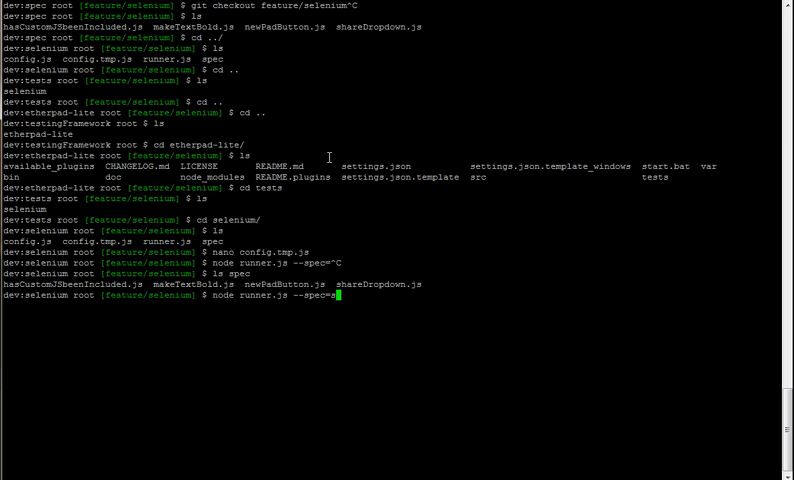
type("shareDropdown --")
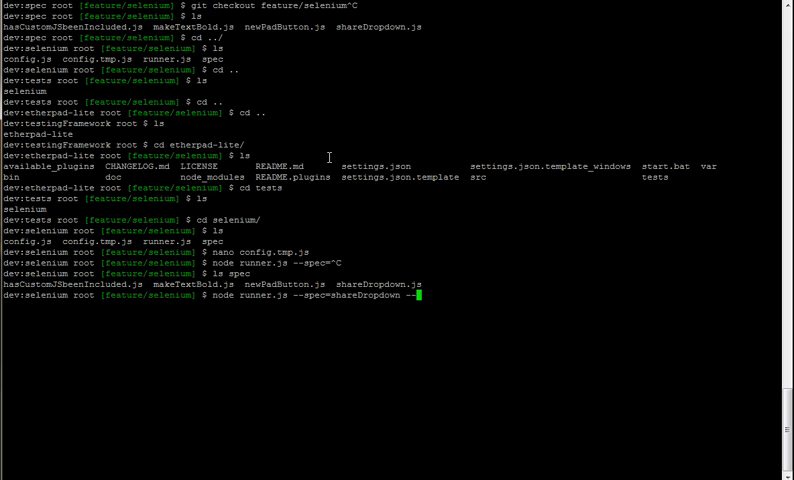
type("js")
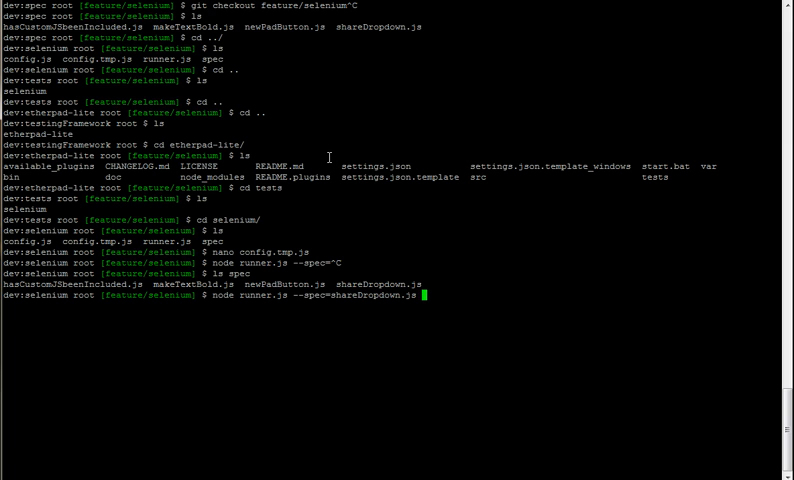
type("--browser=firefox")
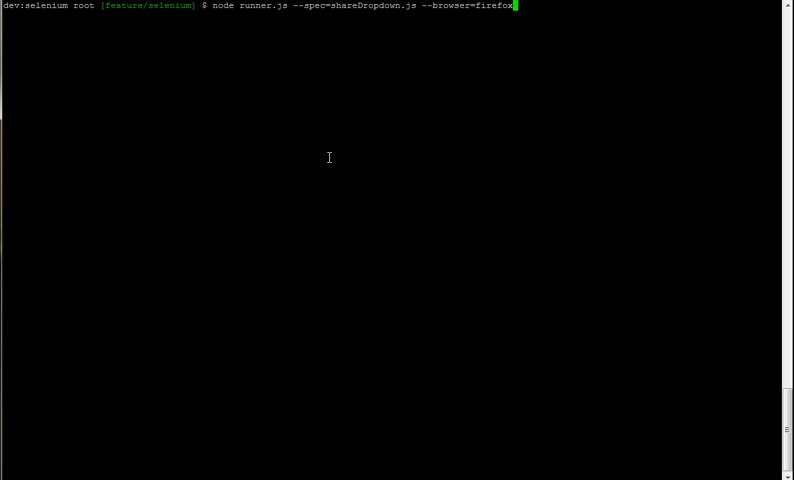
Step: Run the shareDropdown.js spec on Firefox to completion and select the returned Sauce Labs job link
key("Return")
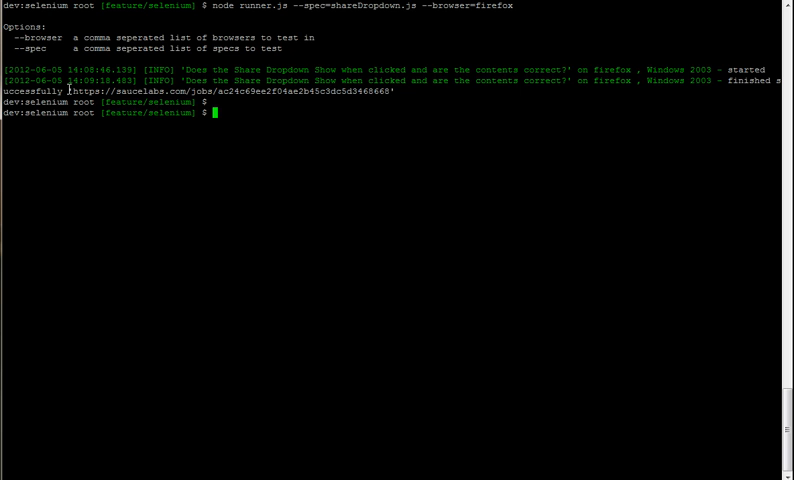
double_click(230, 92)
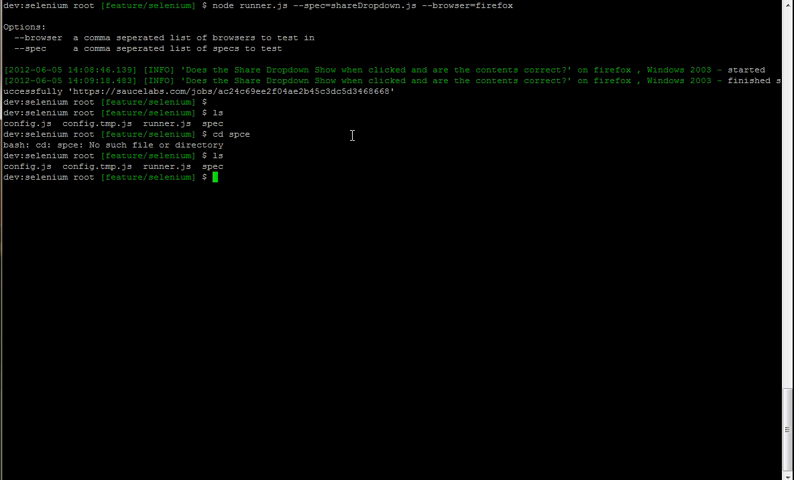
Step: In spec, copy shareDropdown.js to showLineNumbersParam.js and prepare to edit it in nano
type("cd spec")
type("ls")
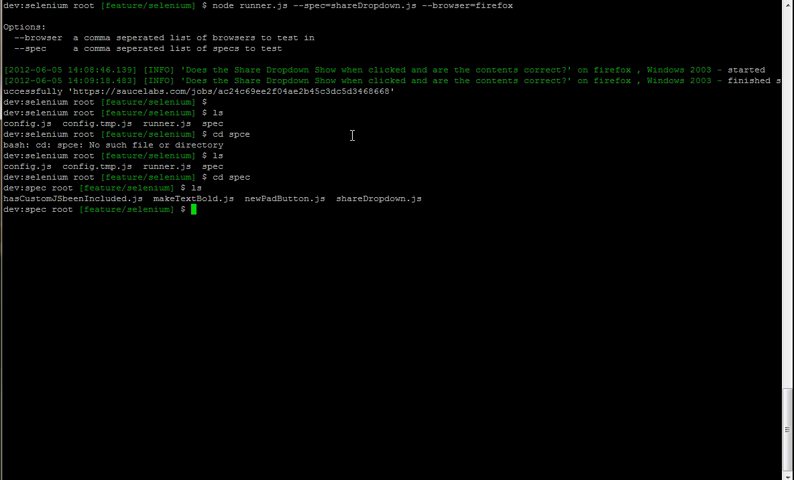
type("cp shareDropdown.j")
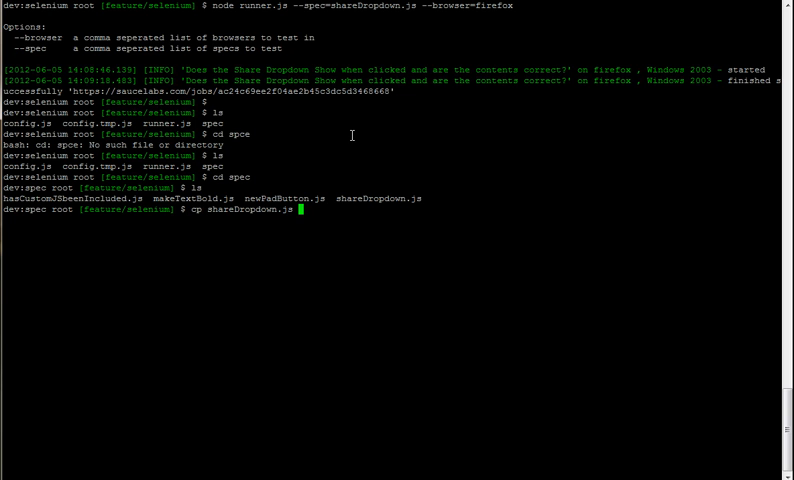
type("showLineNumbers")
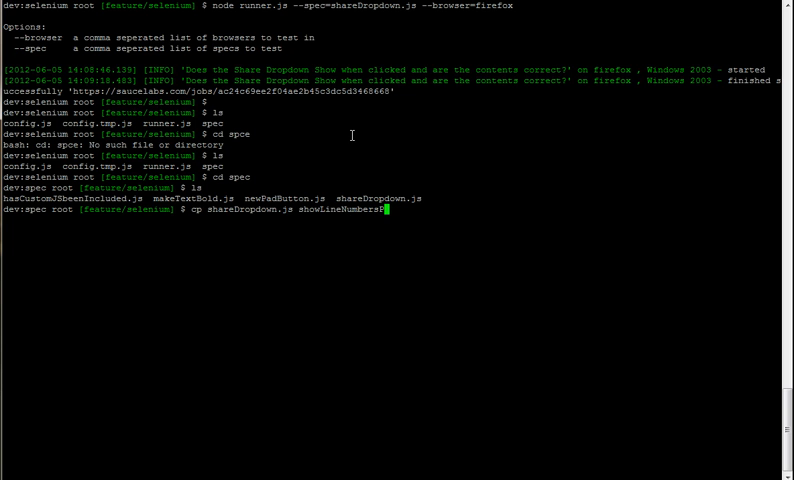
type("Param.js")
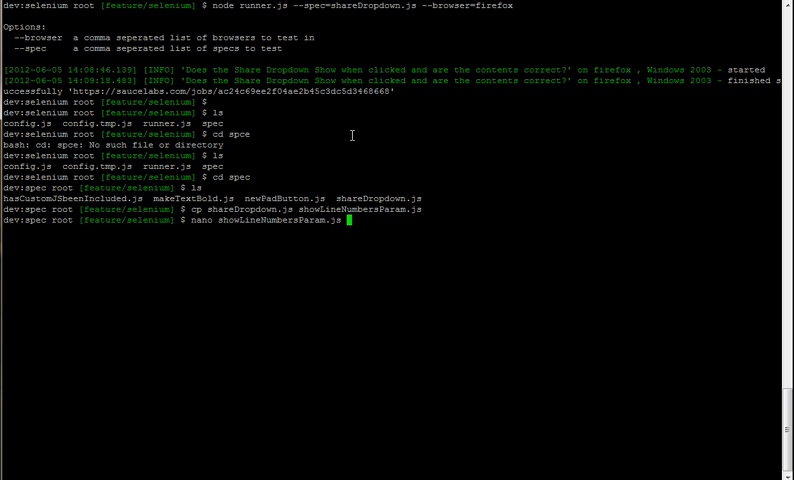
Step: Retitle the test "Does passing a URL parameter of showLineNumbers=false hide the line numbers?", trim the old checks and save
key("Return")
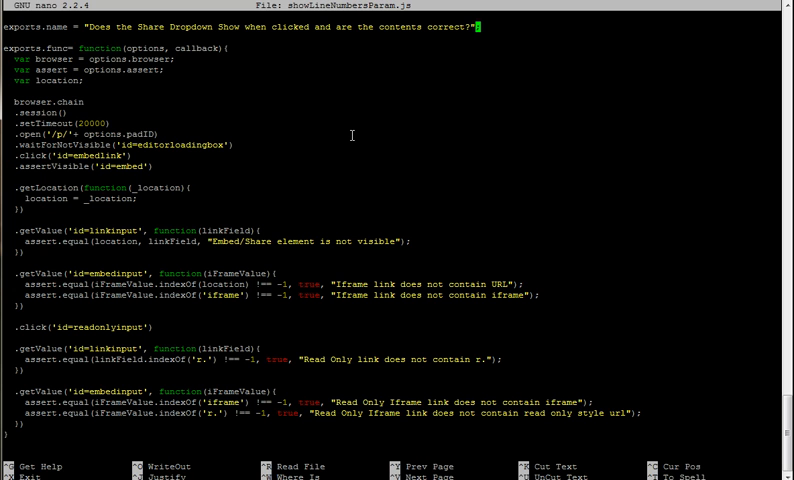
key("BackSpace")
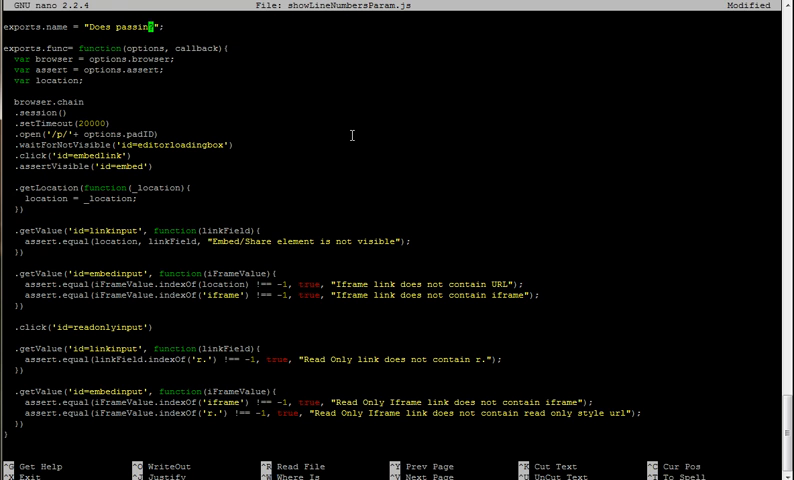
type("a URL")
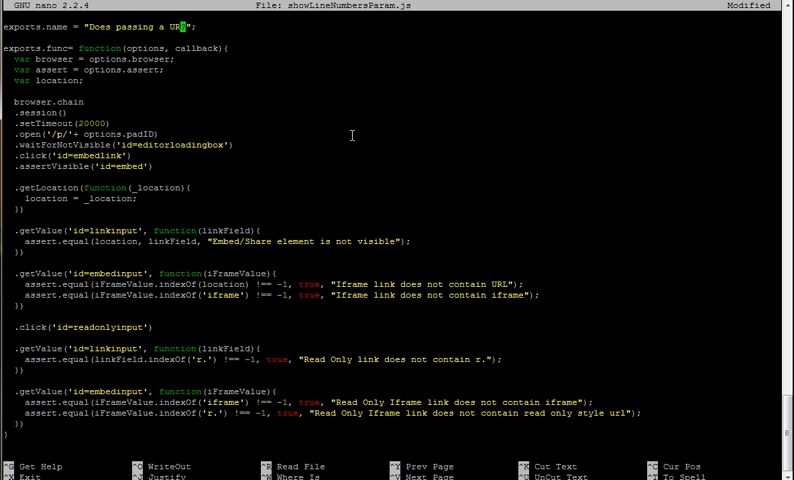
type("parameter of")
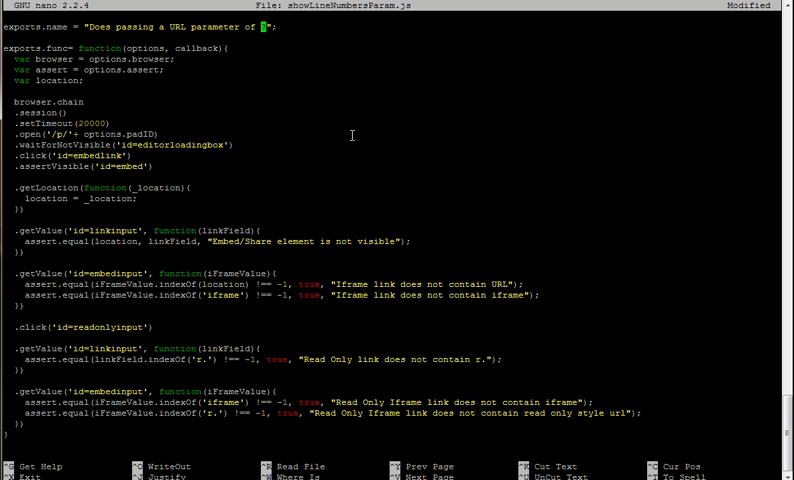
type("showLineNumbers")
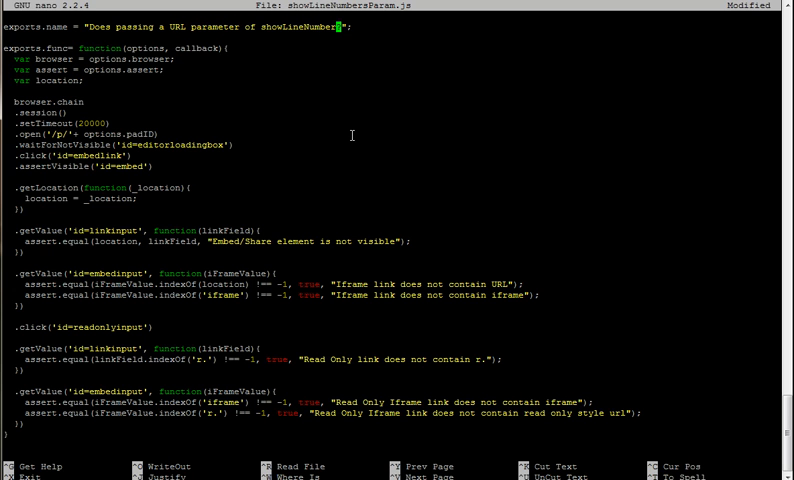
type("=false hide the li")
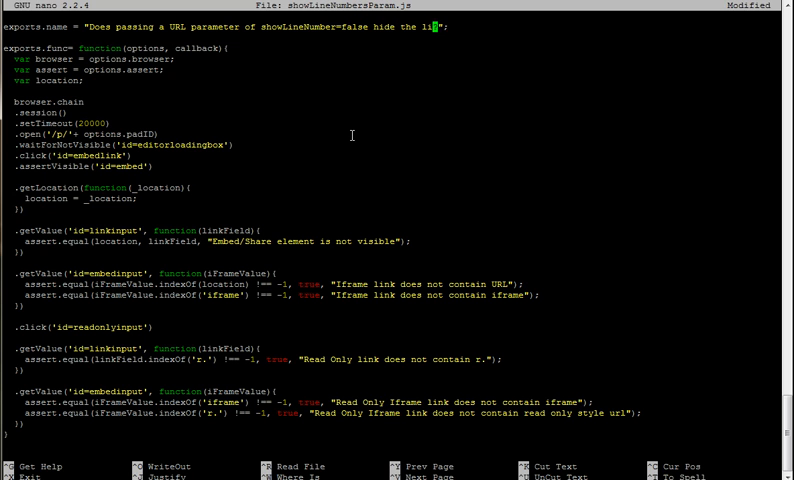
type("ne numbers?\"")
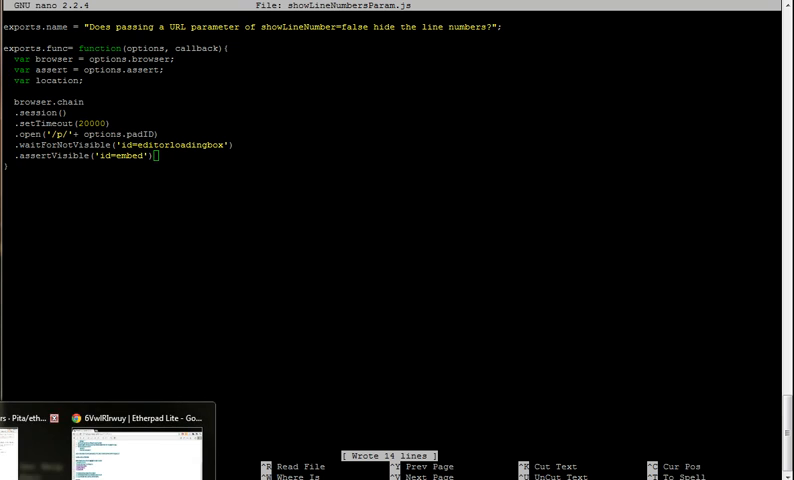
Step: Identify div#sidediv in Chrome DevTools and reload the pad with ?showLineNumbers=false appended to its URL
left_click(140, 417)
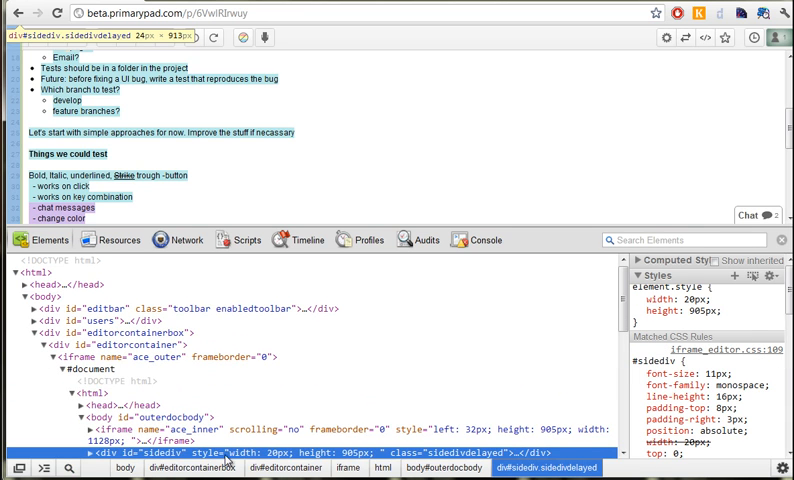
double_click(169, 454)
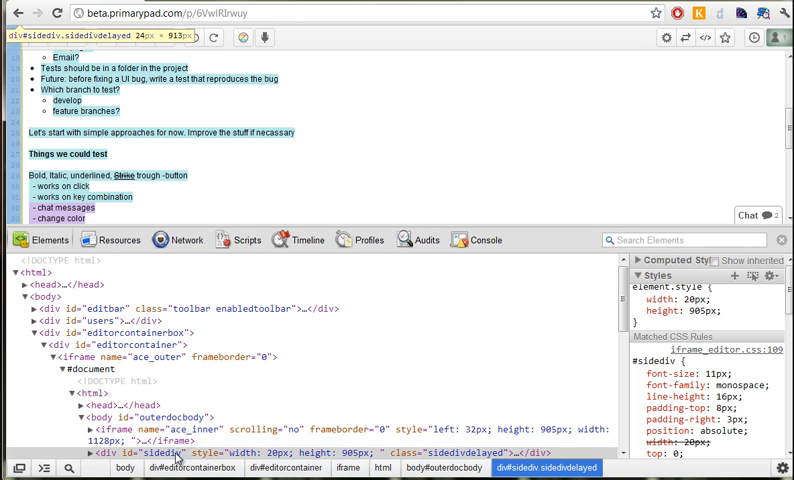
type("?showLineNumbers=false")
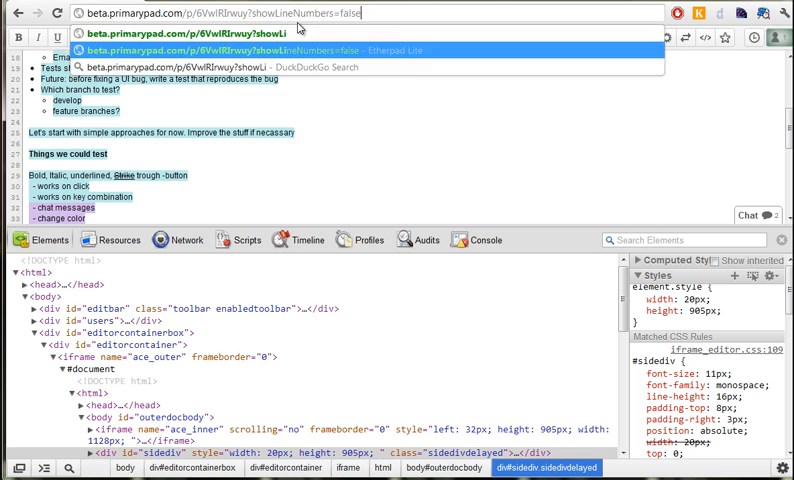
key("Return")
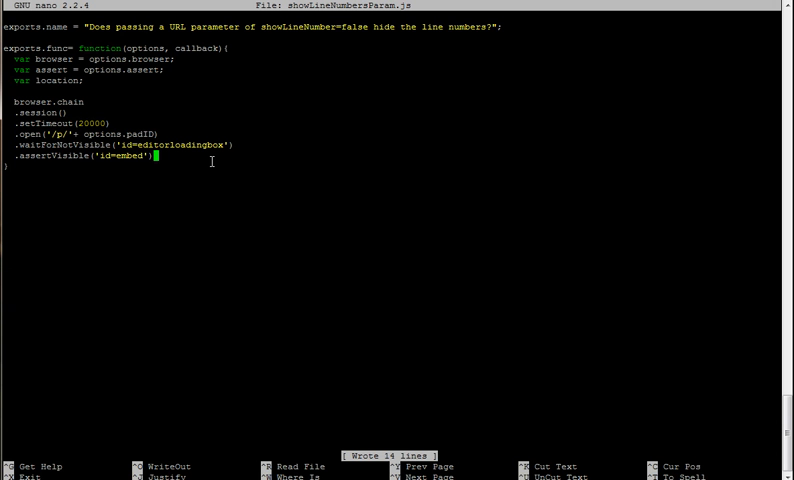
Step: Assert on 'id=sidediv' and append + '?showLineNumbers=false' to the test's pad .open() path
type("sided")
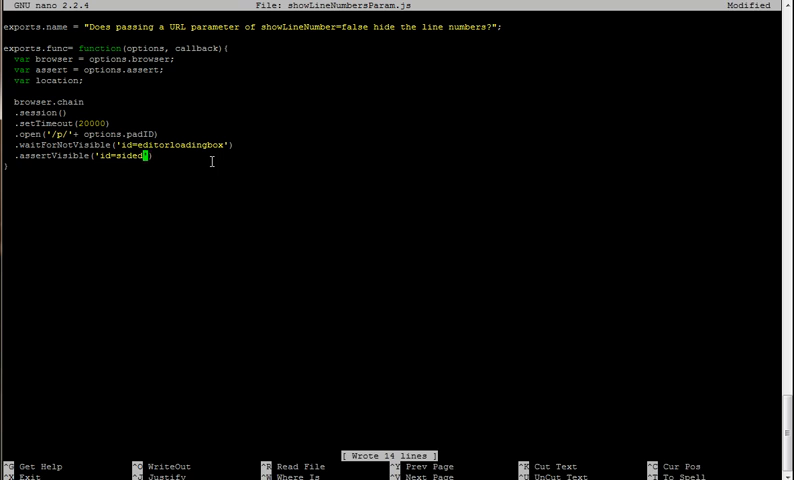
type("iv")
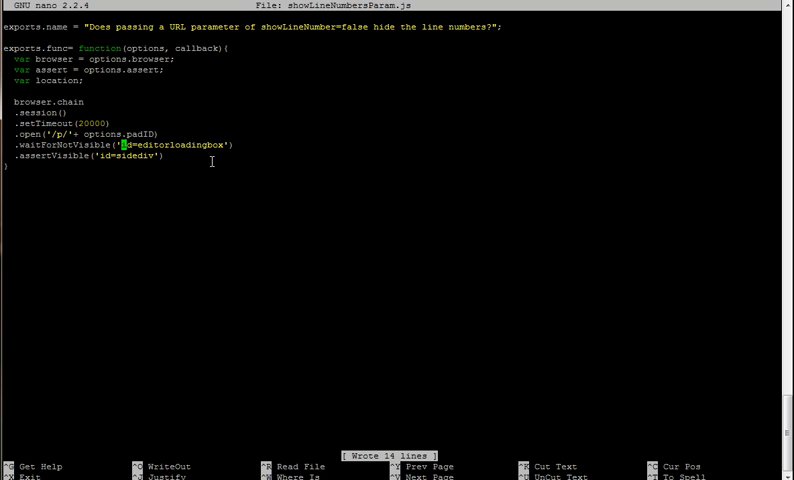
left_click(162, 133)
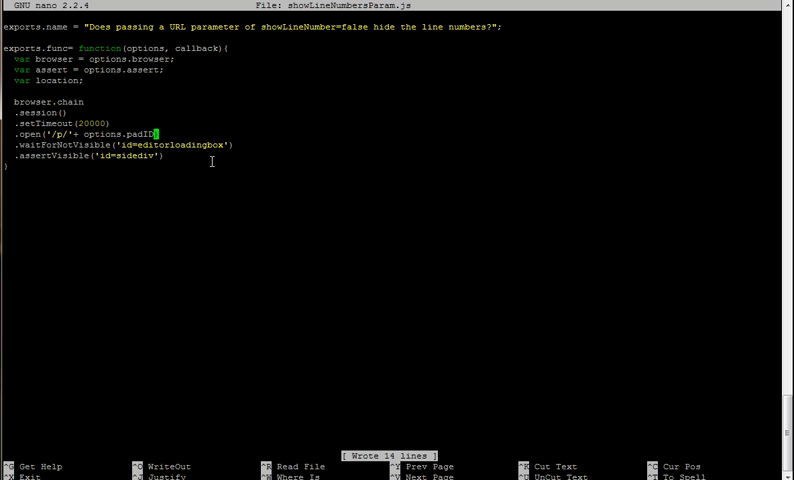
type("+ '")
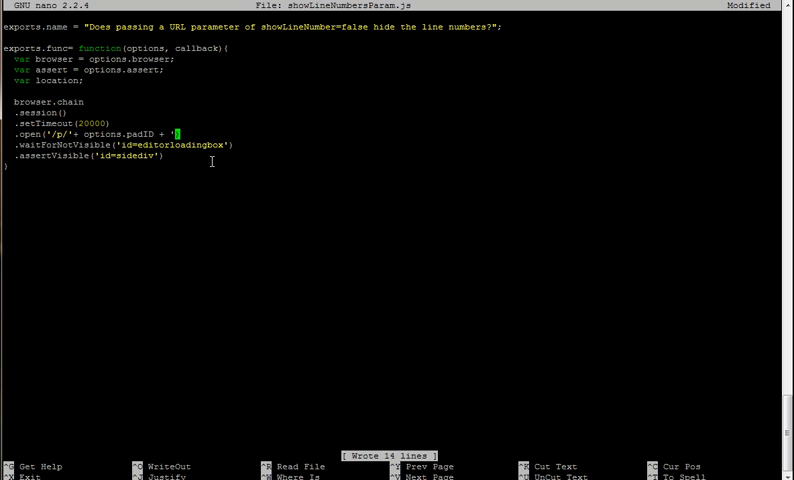
type("?")
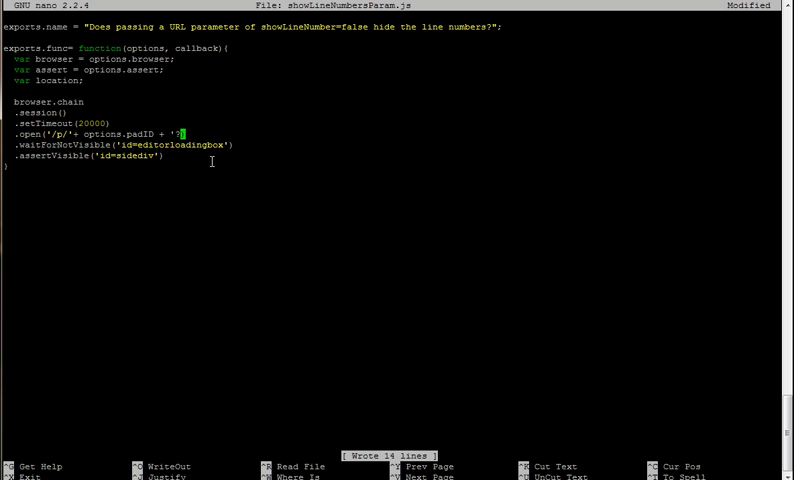
type("showLineNumbers=false')")
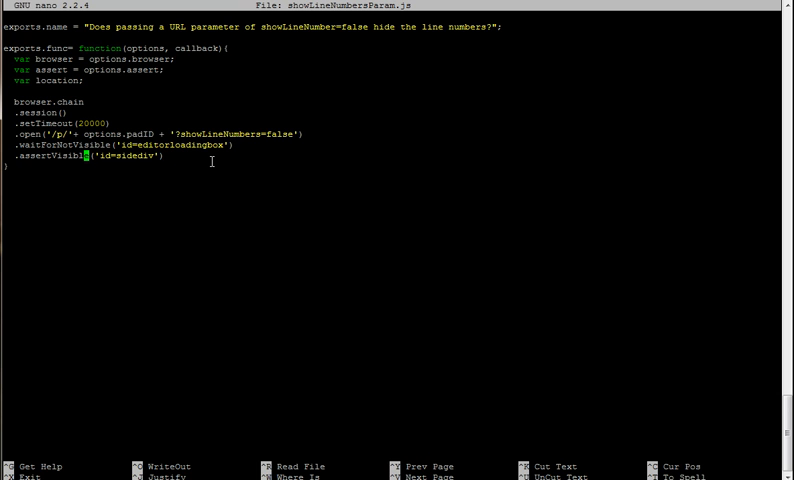
Step: Exit nano and run runner.js on the new spec with Firefox from spec/, hitting a module-not-found error
key("ctrl+x")
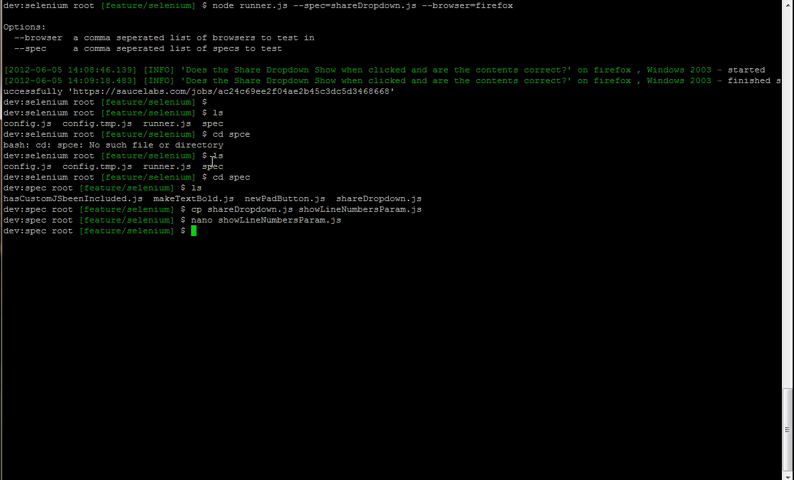
type("ls")
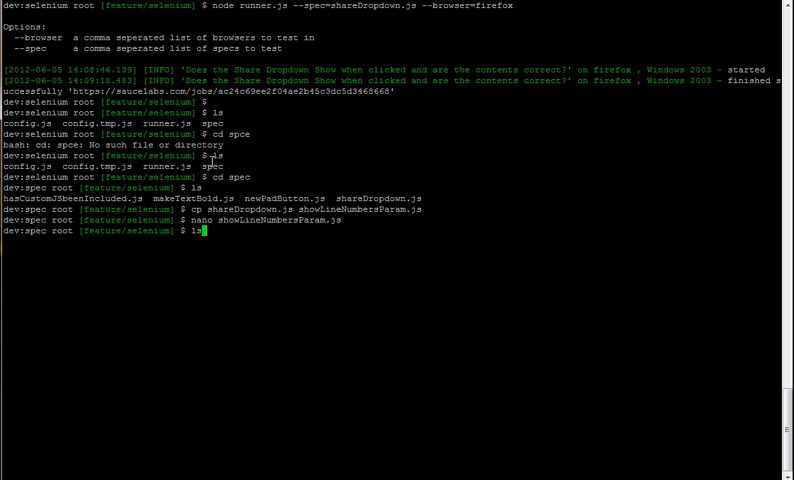
type("node runner.js --spec=shareDropdown.js --browser=firefox")
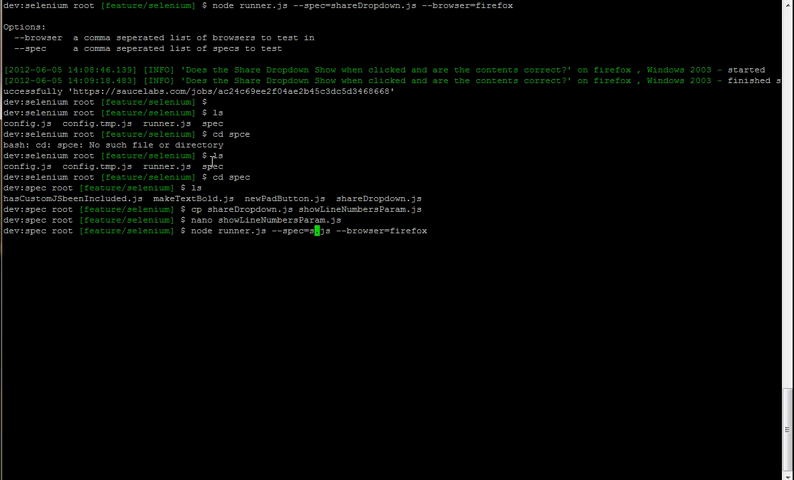
type("showLineNumbers.js")
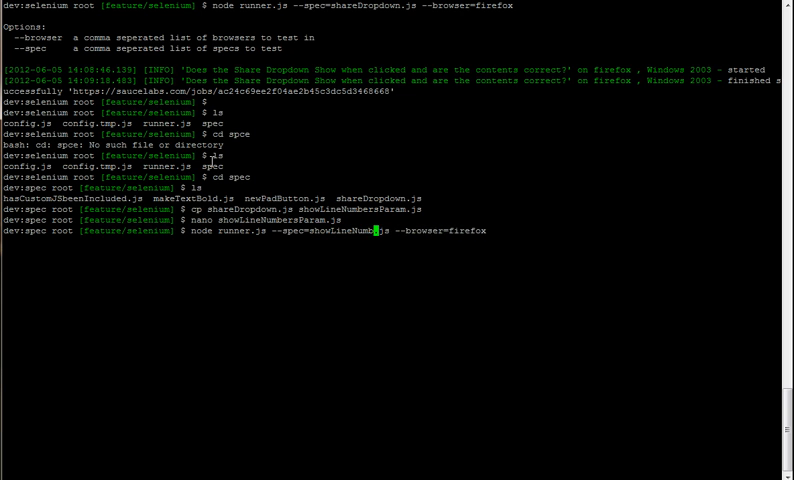
type("ersParam")
key("Return")
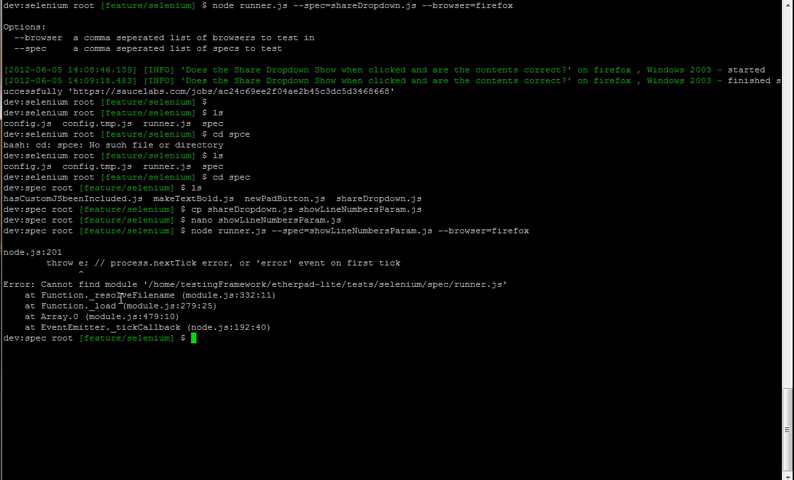
mouse_move(322, 232)
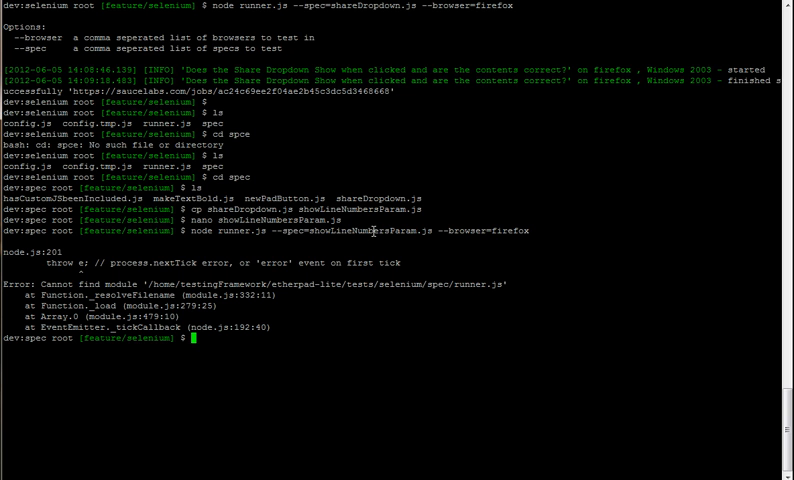
Step: Back in selenium/, run node runner.js --spec=showLineNumbersParam.js --browser=firefox until it passes on Sauce Labs
type("ls s")
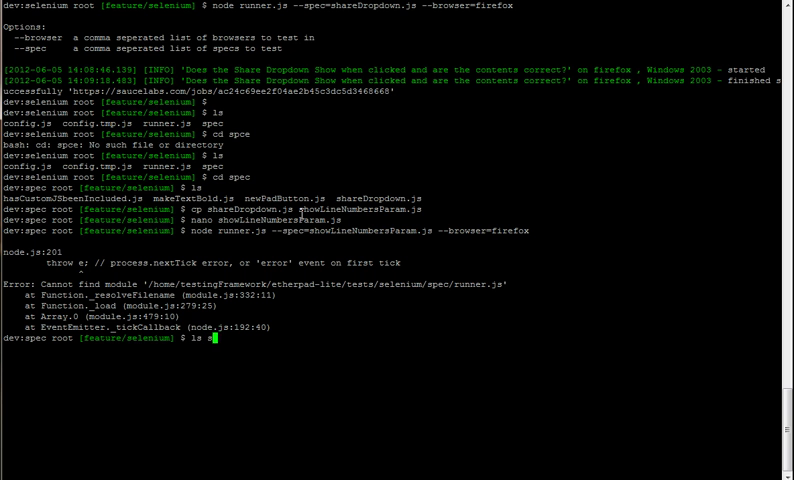
key("Return")
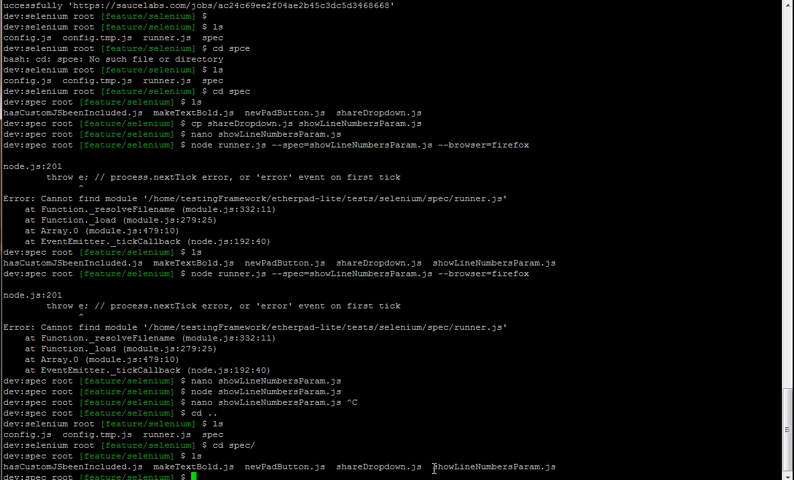
mouse_move(499, 418)
type("cd ..")
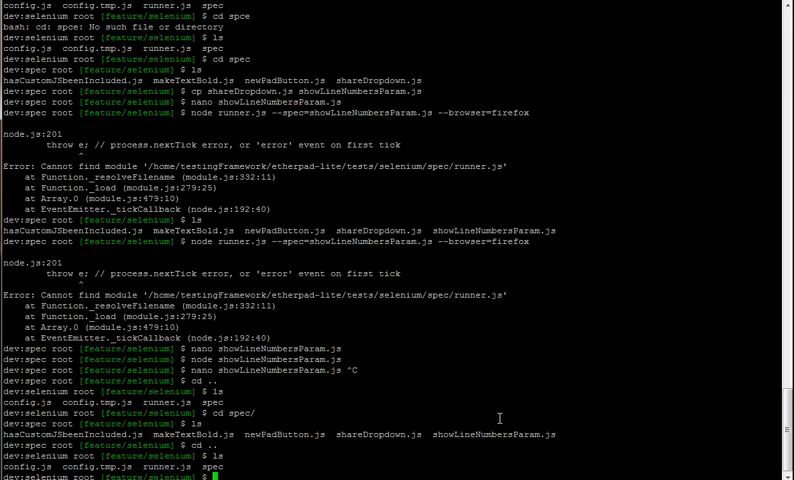
type("node runner.js --spec=showLineNumbersParam.js --browser=firefox")
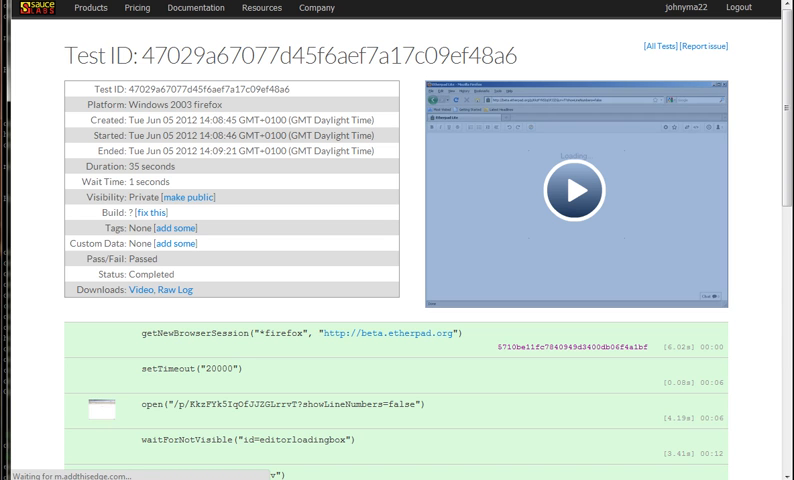
mouse_move(420, 333)
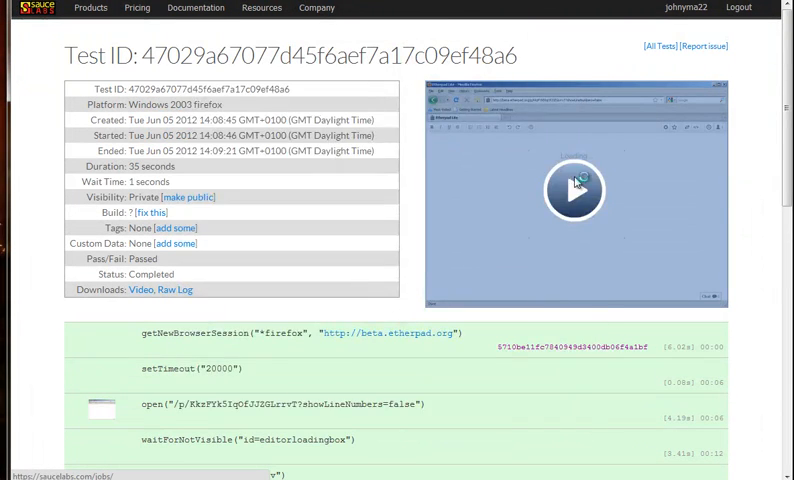
Step: Open and start the Sauce Labs job video of the passed Windows 2003 Firefox run
left_click(575, 188)
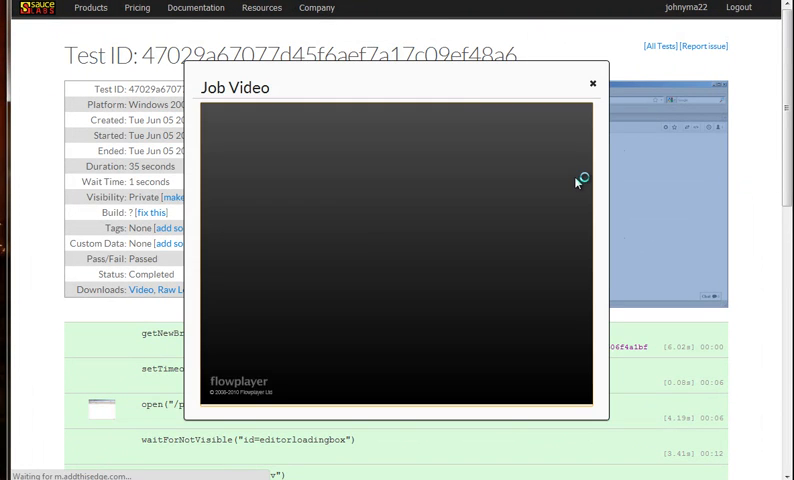
left_click(394, 250)
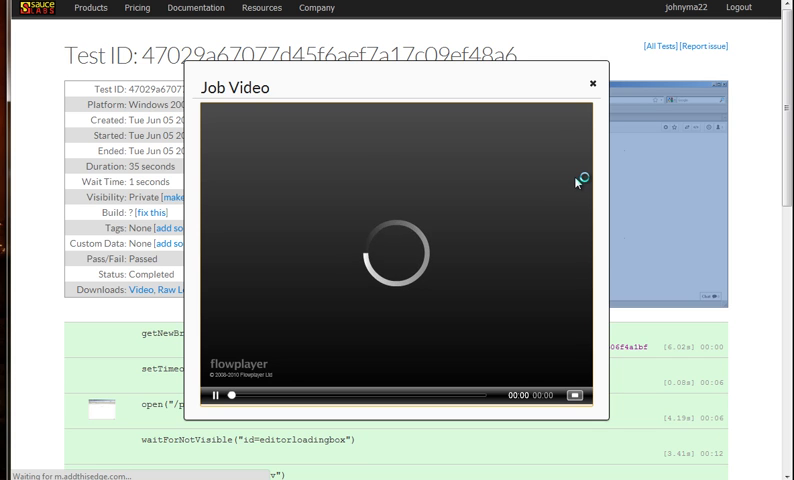